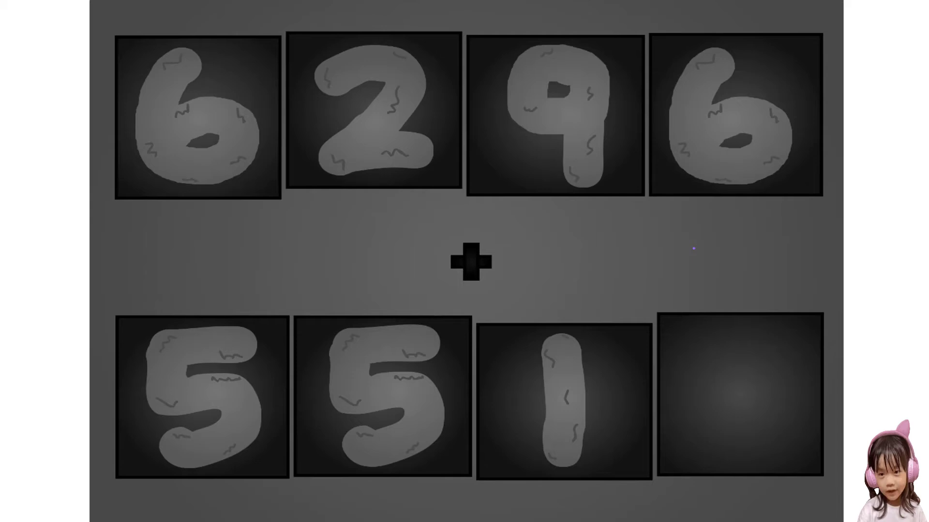
Step: Advance the animation to reveal 6 on the fourth bottom tile, completing 5516
left_click(743, 398)
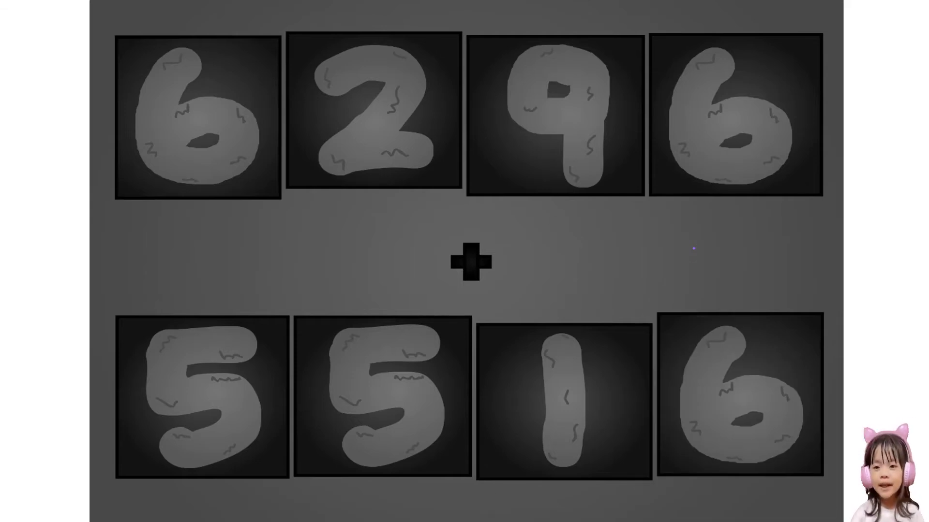